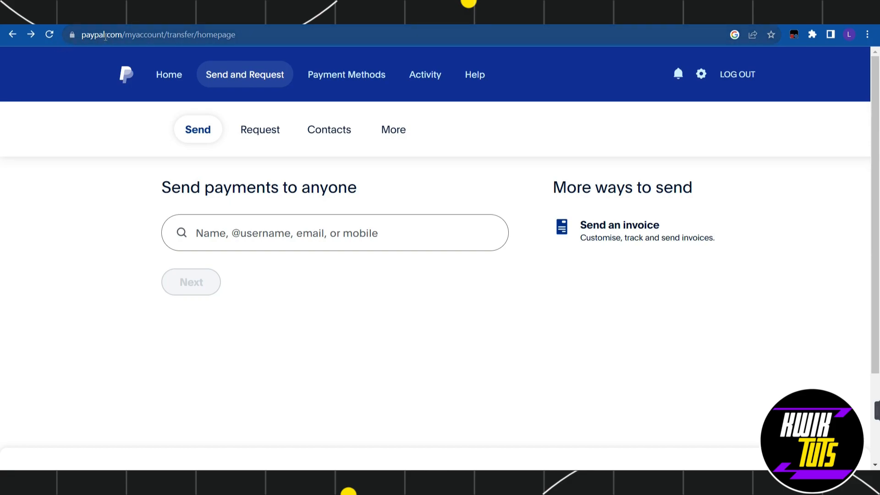
mouse_move(174, 100)
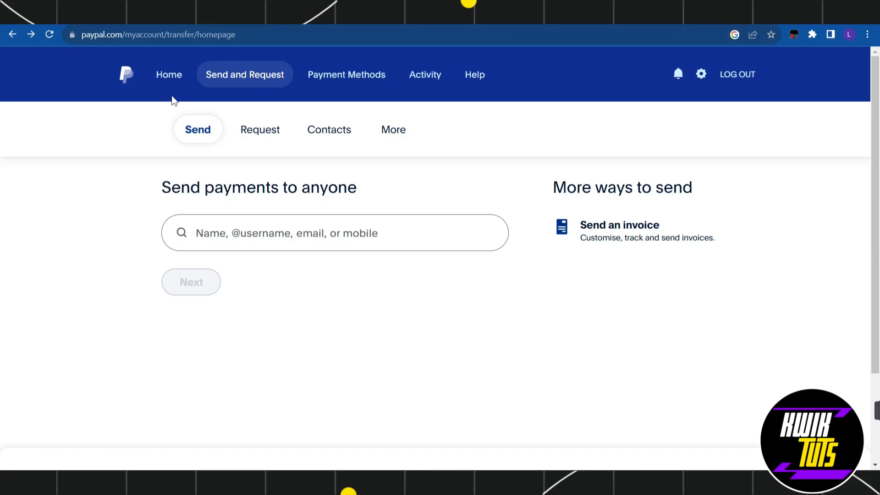
Leave Send and Request to view the 'couldn't complete your payment' error example
left_click(168, 74)
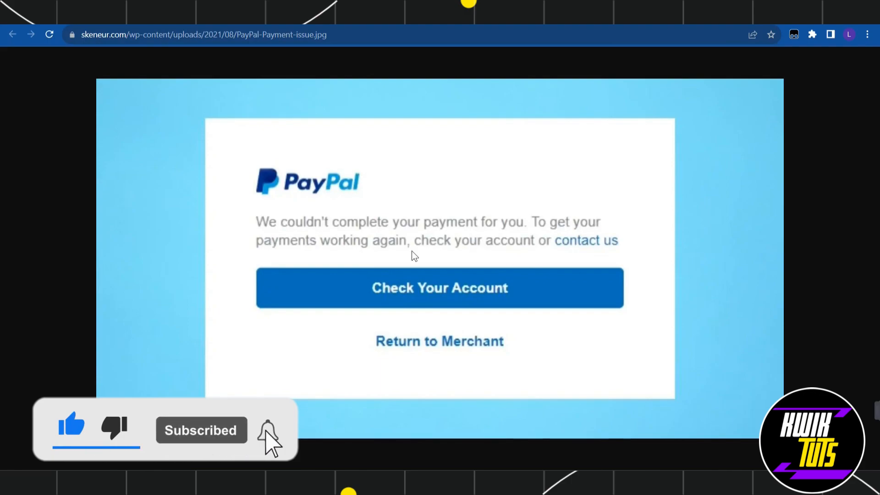
left_click(267, 431)
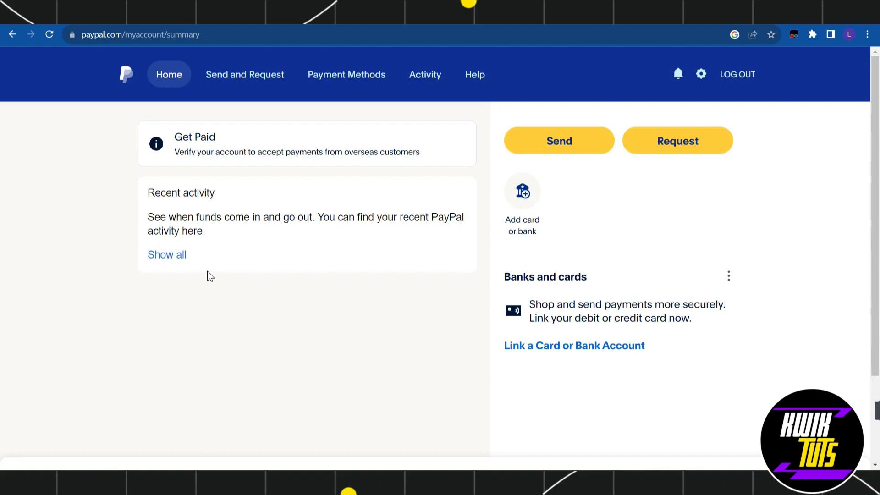
Reach Contact Customer Support via the footer Help link and 'More ways we can help' Contact
scroll("down", 3)
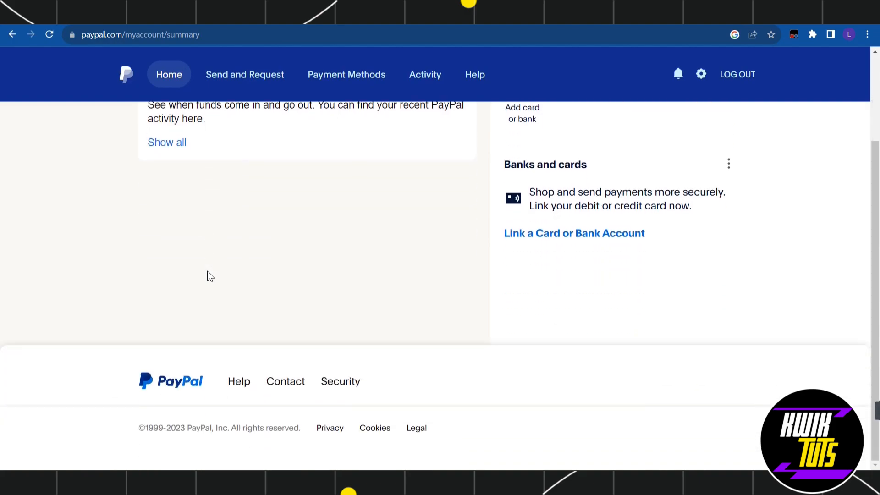
mouse_move(239, 381)
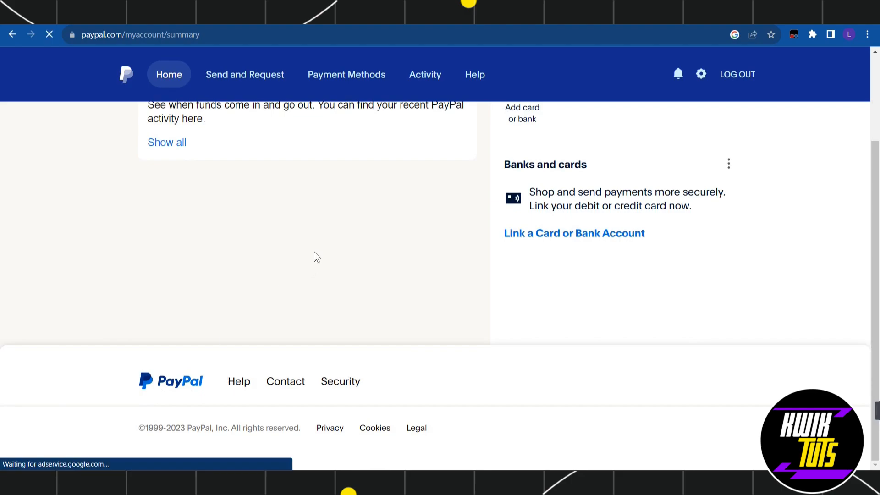
left_click(474, 75)
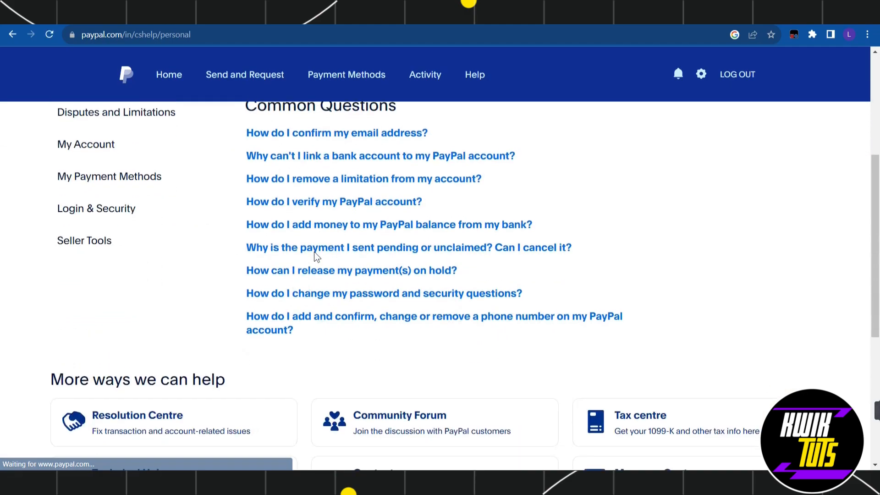
scroll("down", 3)
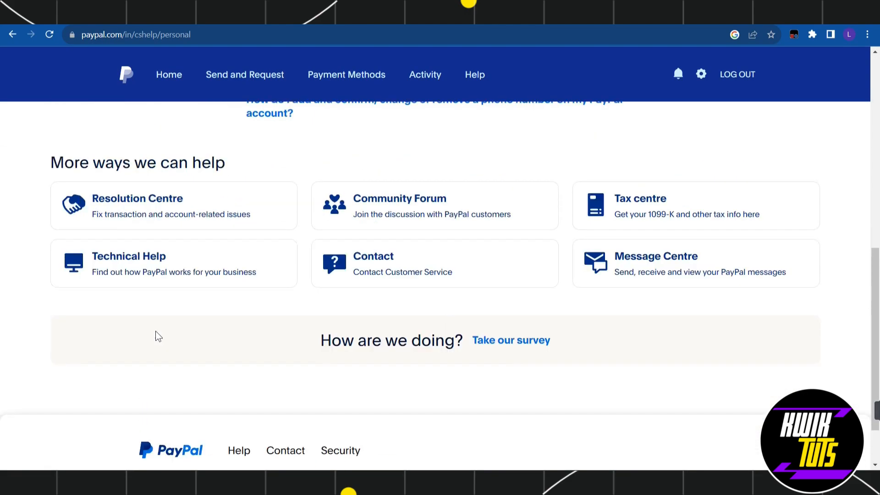
left_click(373, 264)
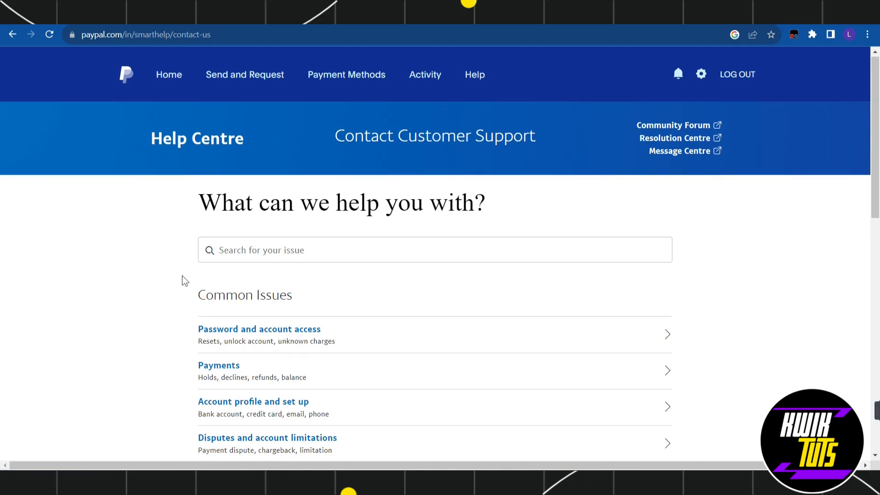
Scroll to the Recommended 'Message us' option for chatting with PayPal Assistant
scroll("down", 3)
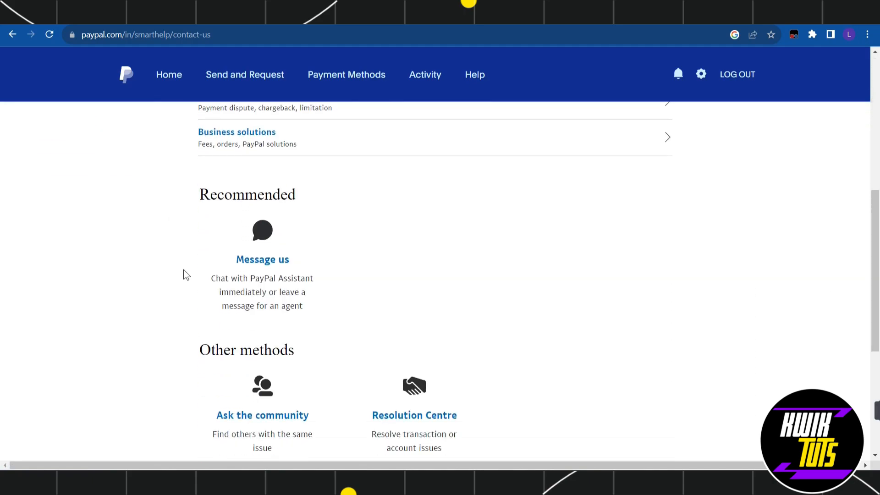
mouse_move(262, 259)
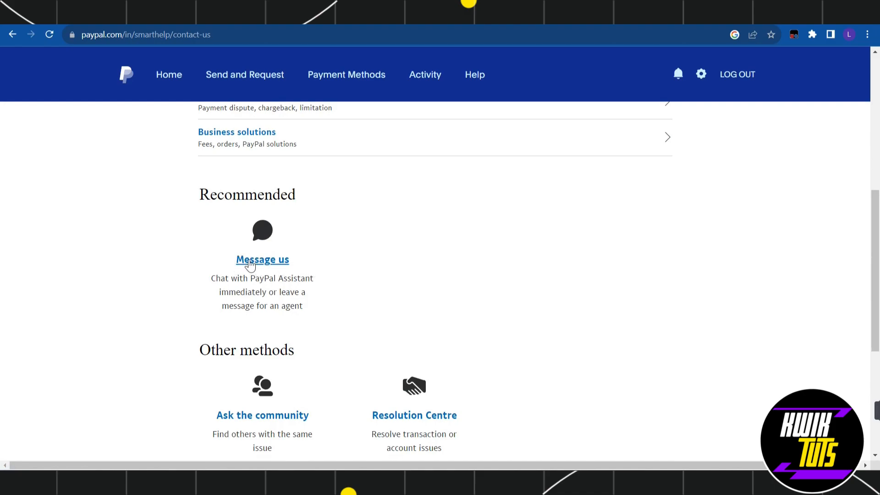
mouse_move(309, 272)
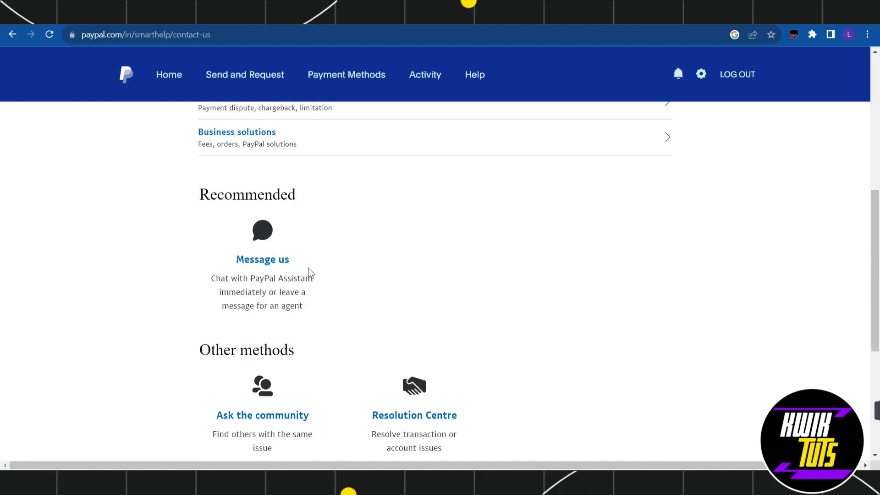
mouse_move(309, 264)
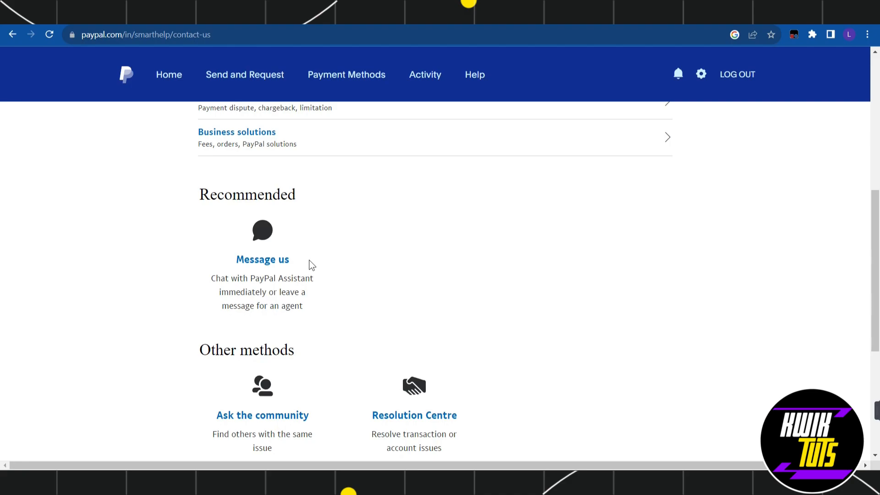
mouse_move(316, 249)
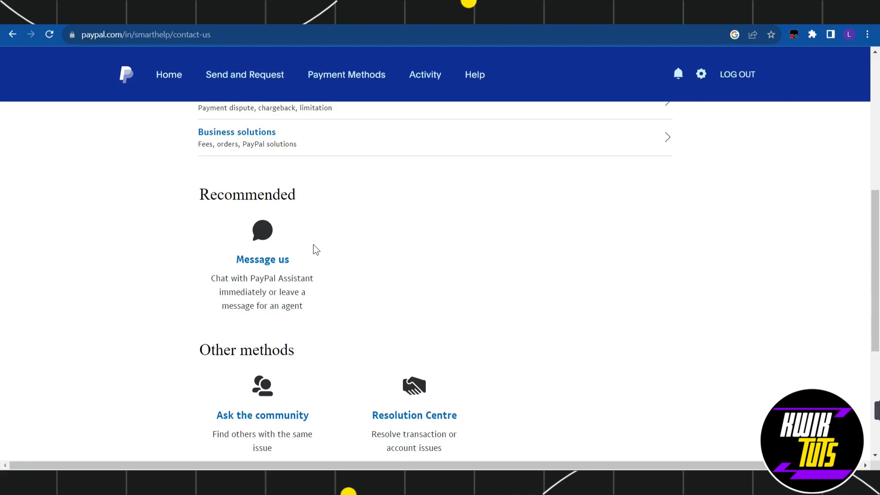
mouse_move(313, 247)
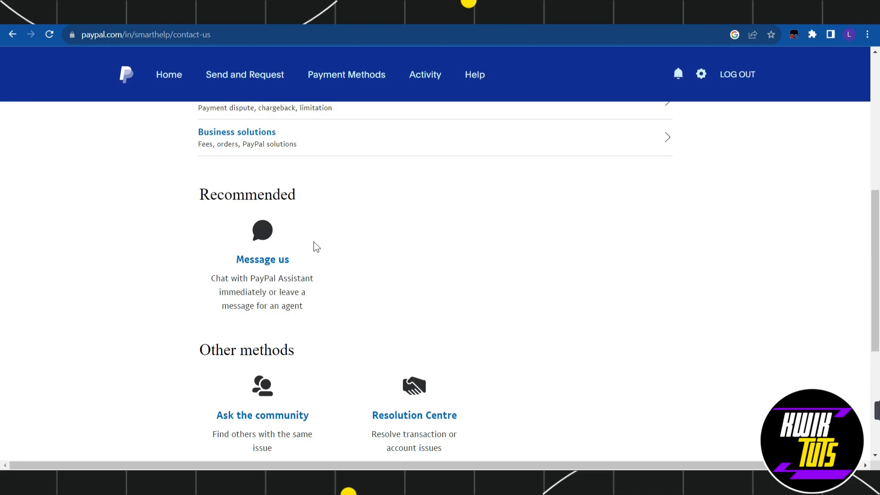
mouse_move(318, 242)
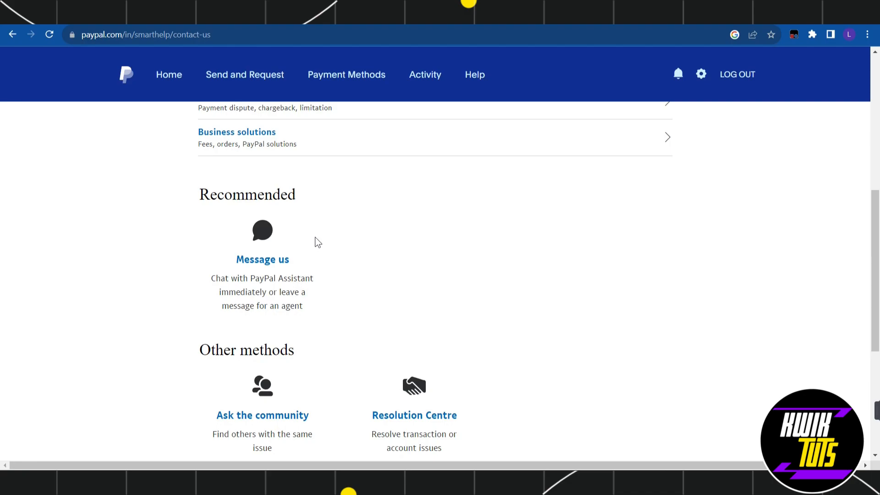